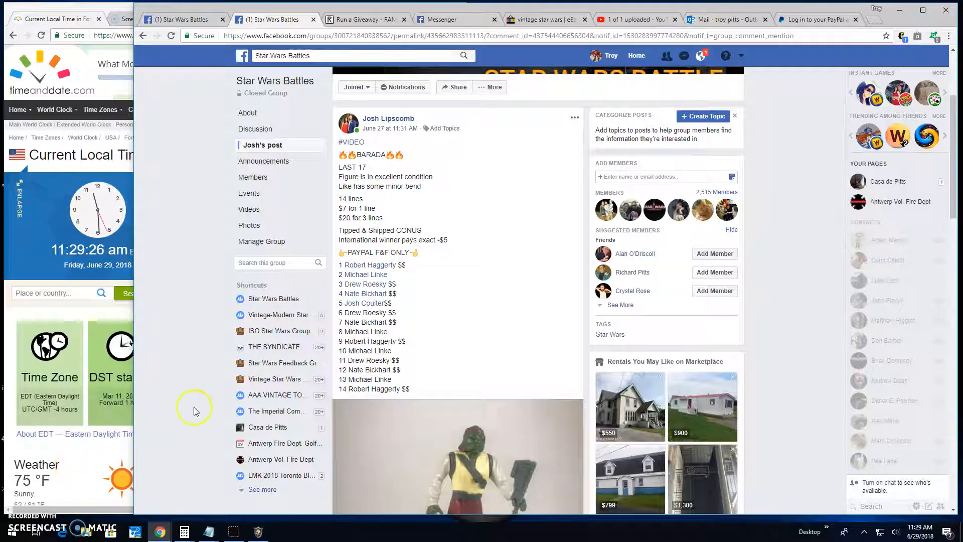
pyautogui.moveTo(455, 208)
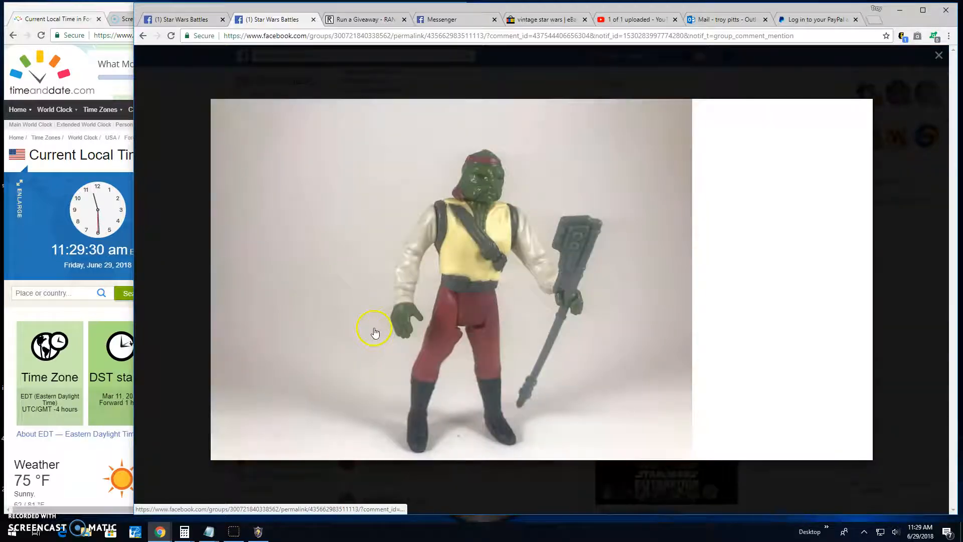
# View the giveaway post's figure photos in the photo viewer, then close it.
pyautogui.click(375, 332)
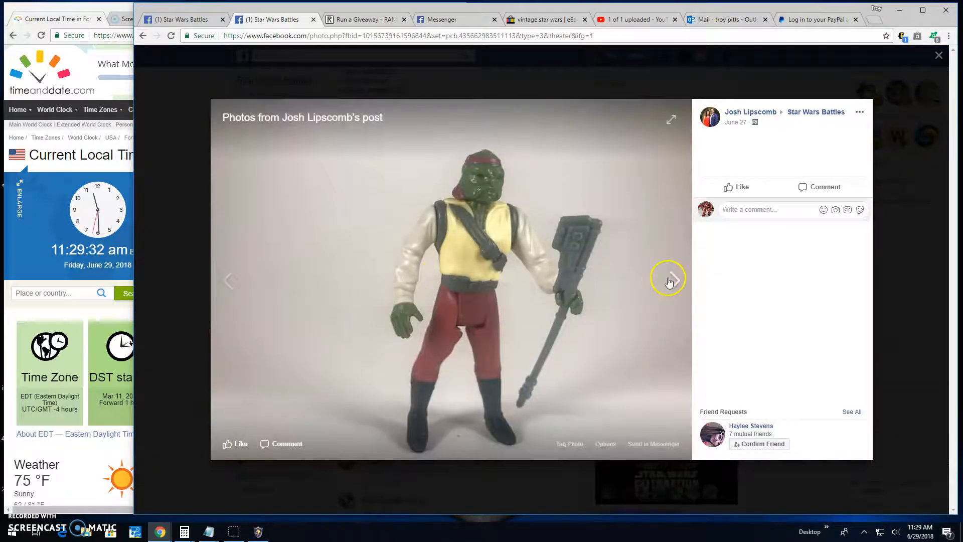
pyautogui.click(669, 280)
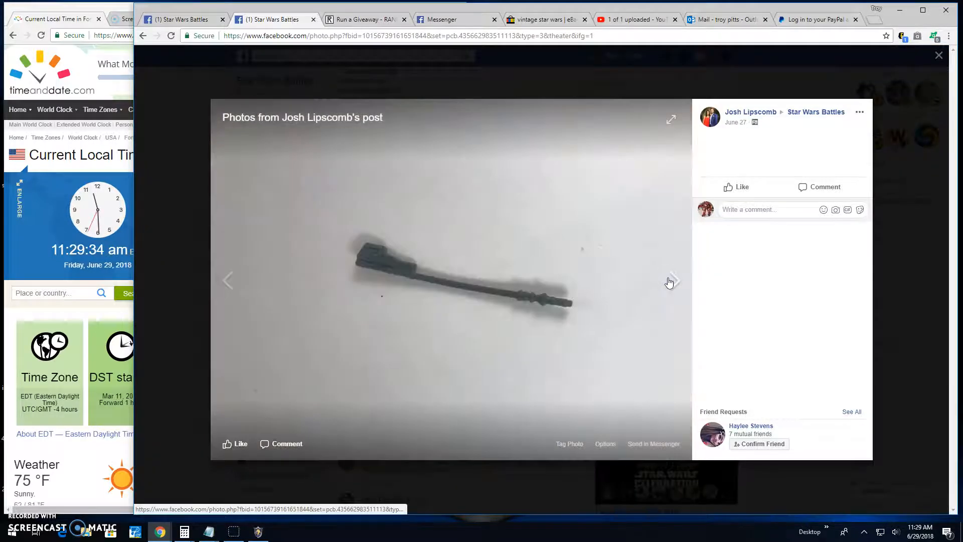
pyautogui.click(670, 280)
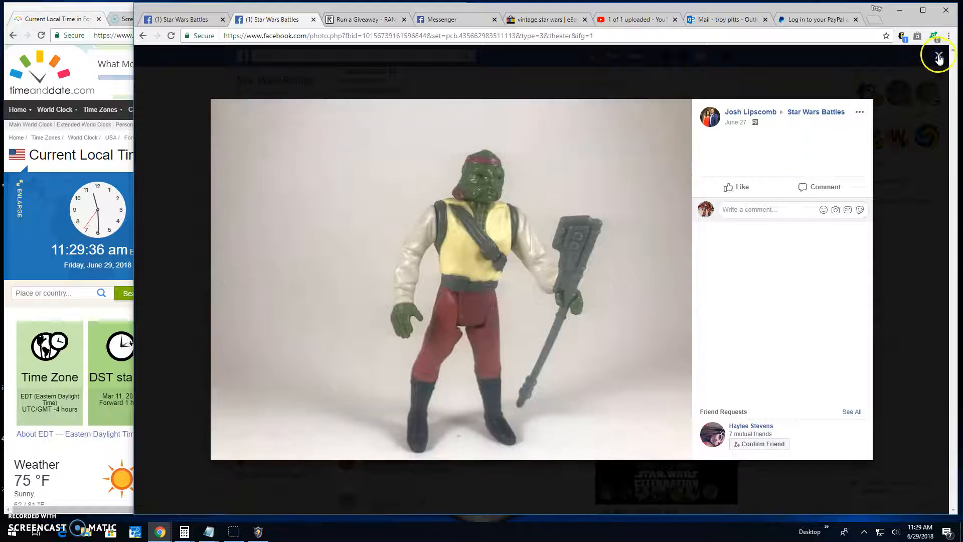
pyautogui.click(939, 56)
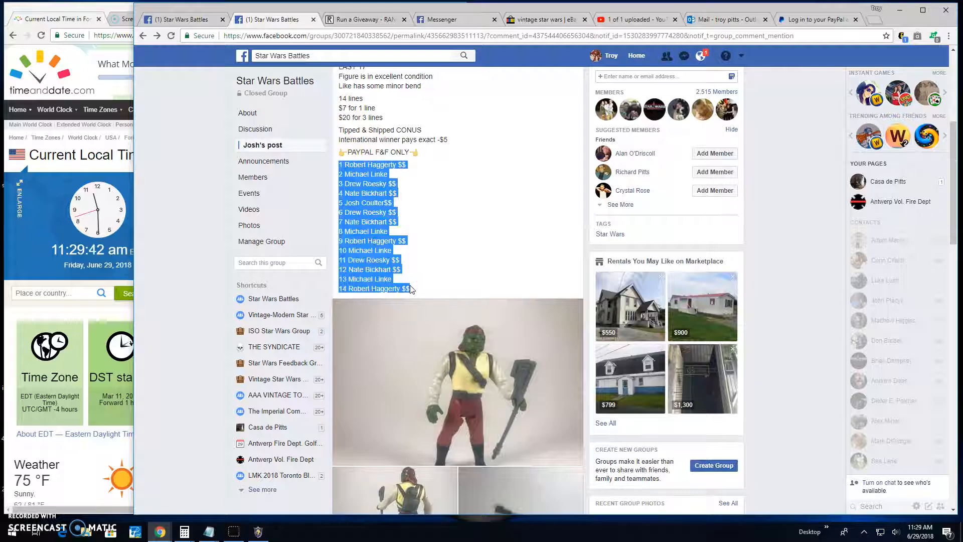
# Post a "Live! 1129 am" comment beneath the giveaway post.
pyautogui.scroll(-3)
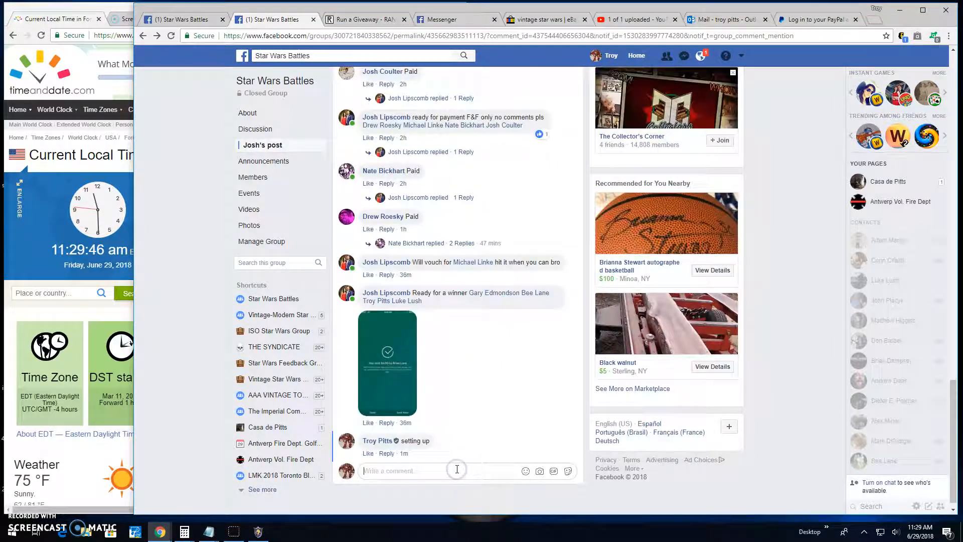
pyautogui.write('Live!')
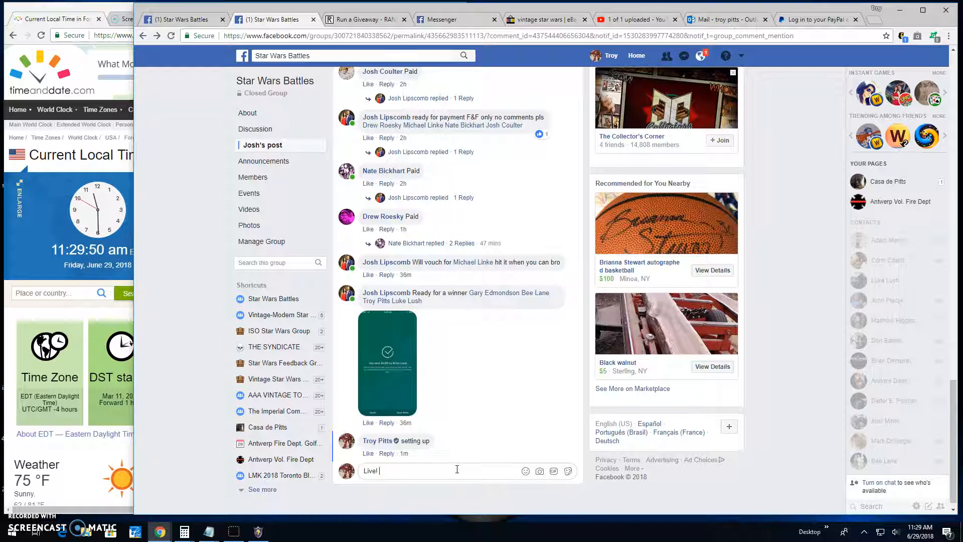
pyautogui.press('enter')
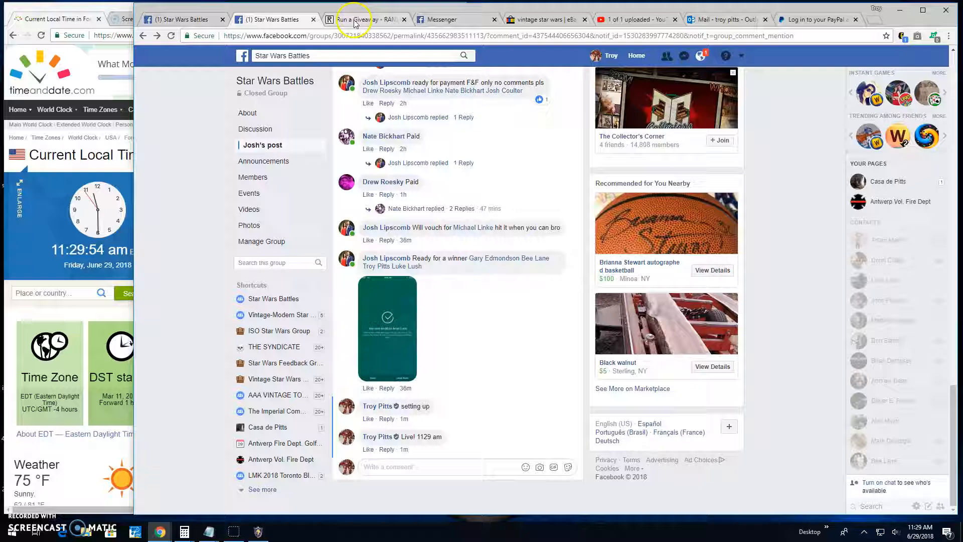
# Roll dice for 11 total rounds and begin the "Barada by Josh" giveaway with 14 entries.
pyautogui.click(361, 19)
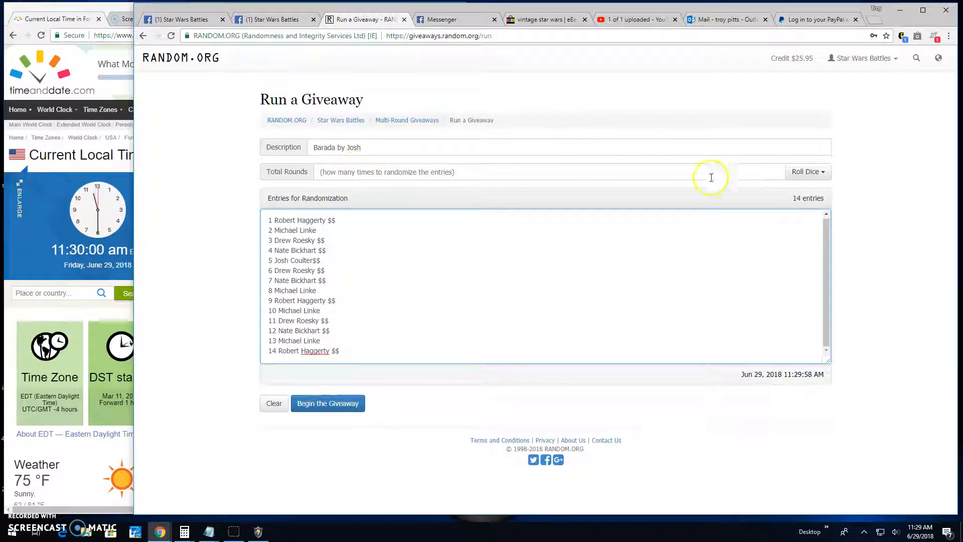
pyautogui.click(805, 172)
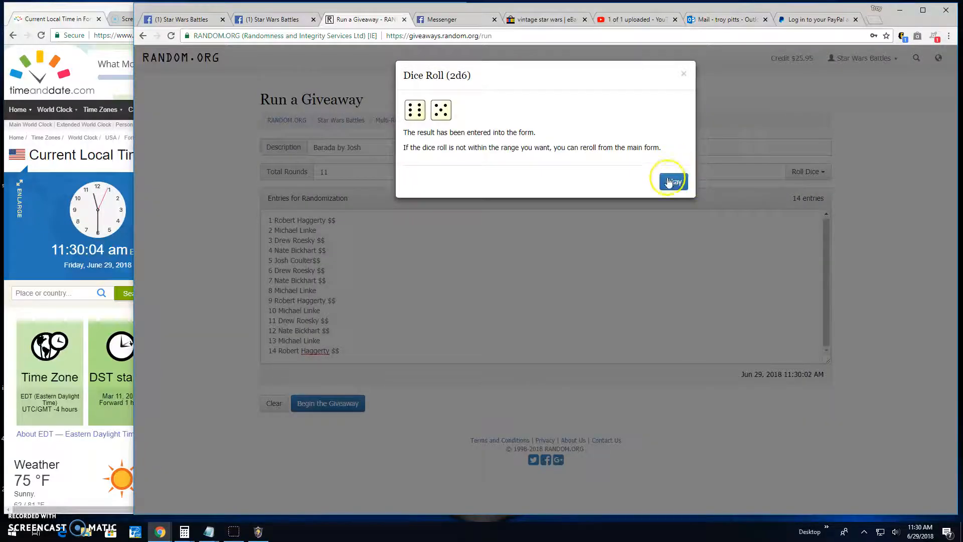
pyautogui.click(669, 182)
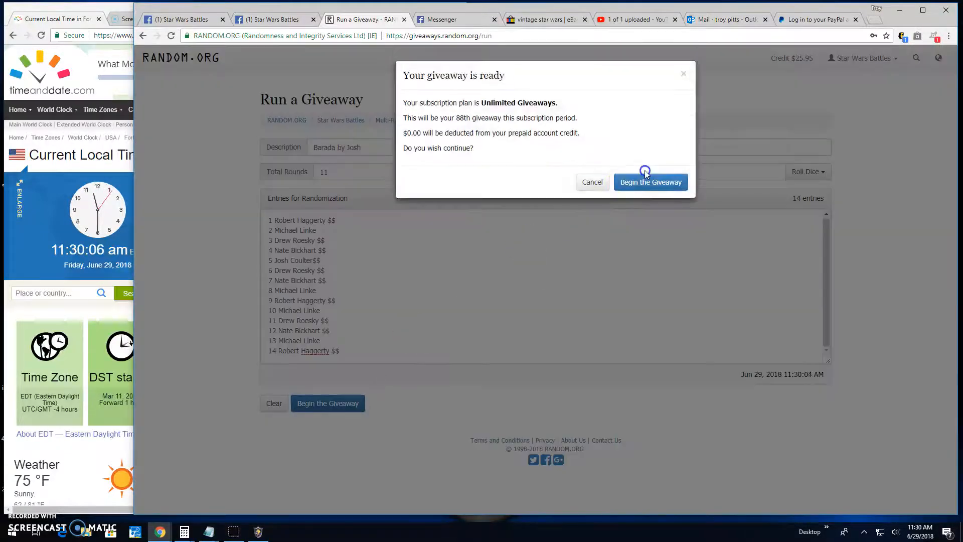
pyautogui.click(649, 181)
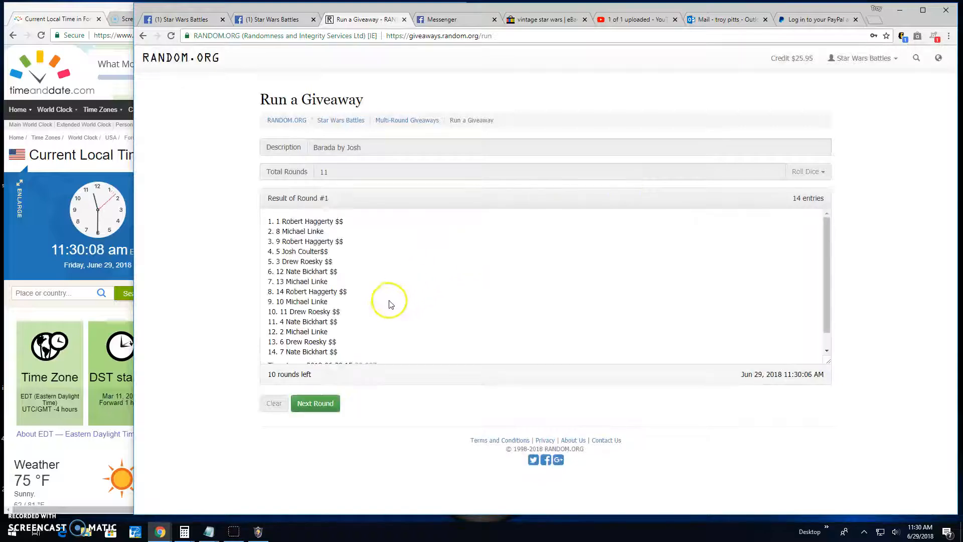
# Advance the giveaway through rounds 2 to 10, leaving only the final round.
pyautogui.click(314, 403)
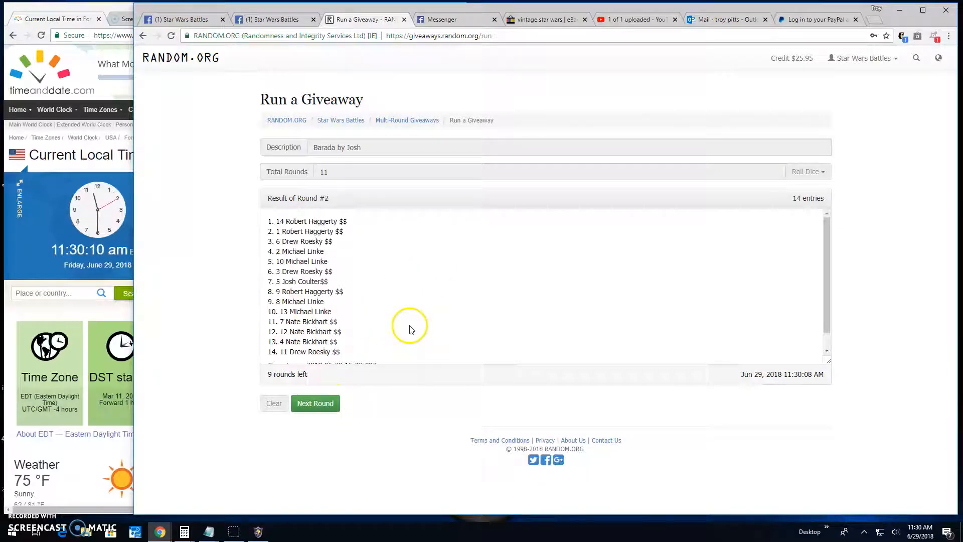
pyautogui.click(315, 403)
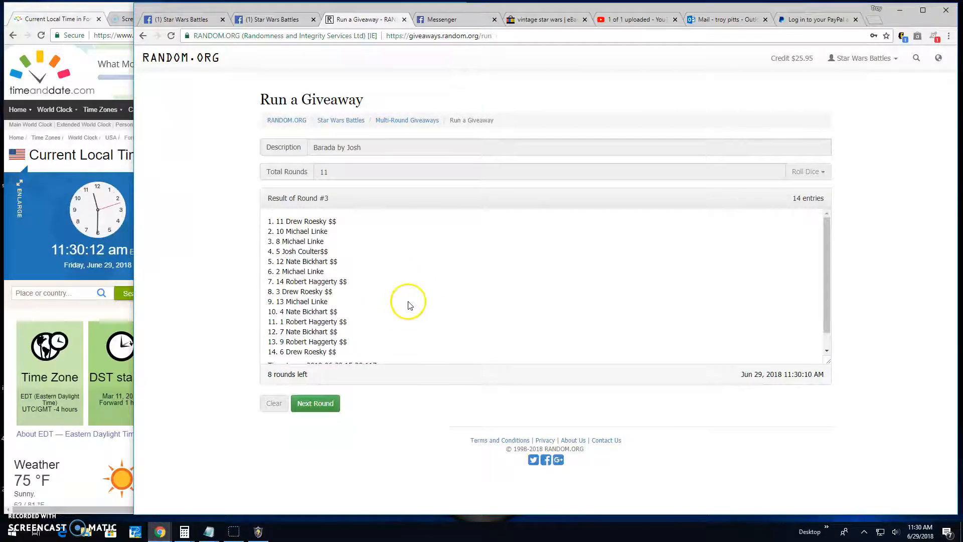
pyautogui.click(315, 404)
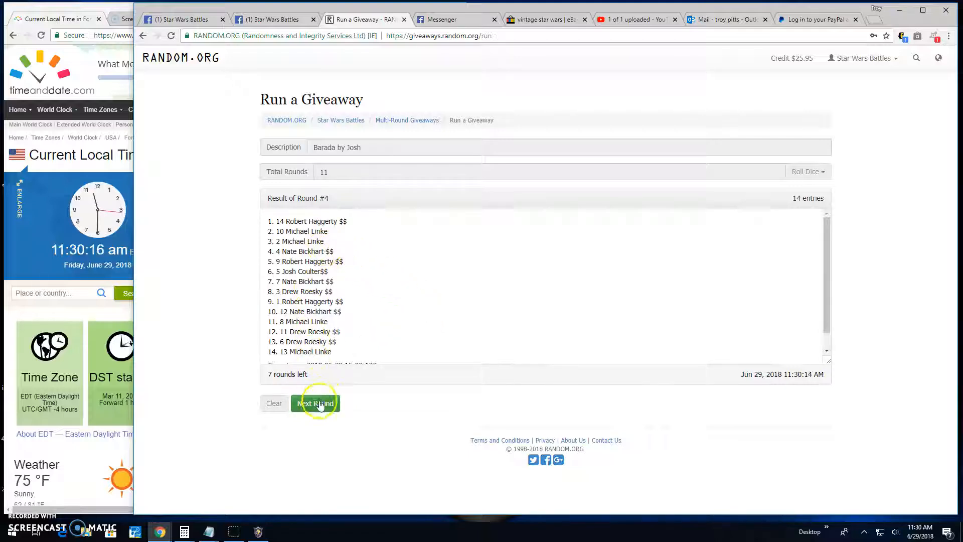
pyautogui.click(314, 403)
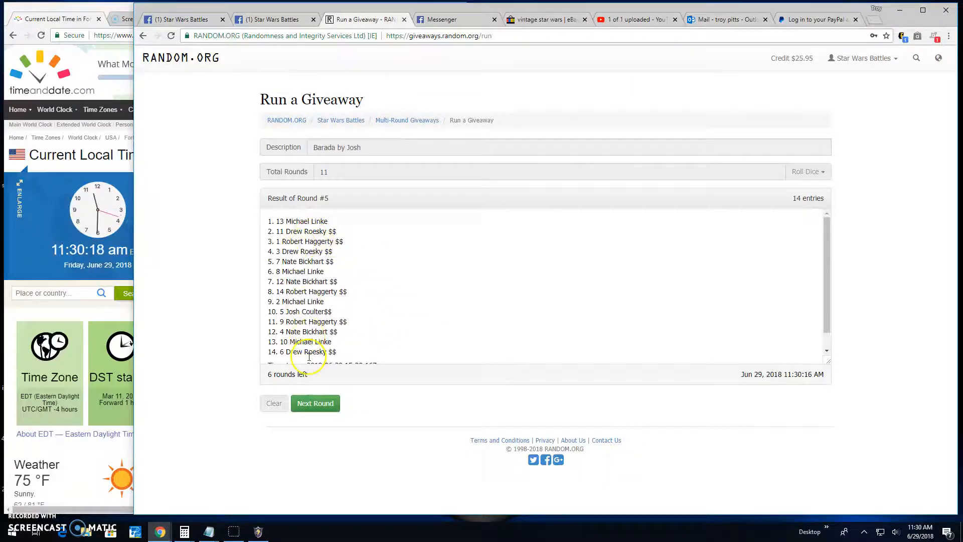
pyautogui.click(315, 403)
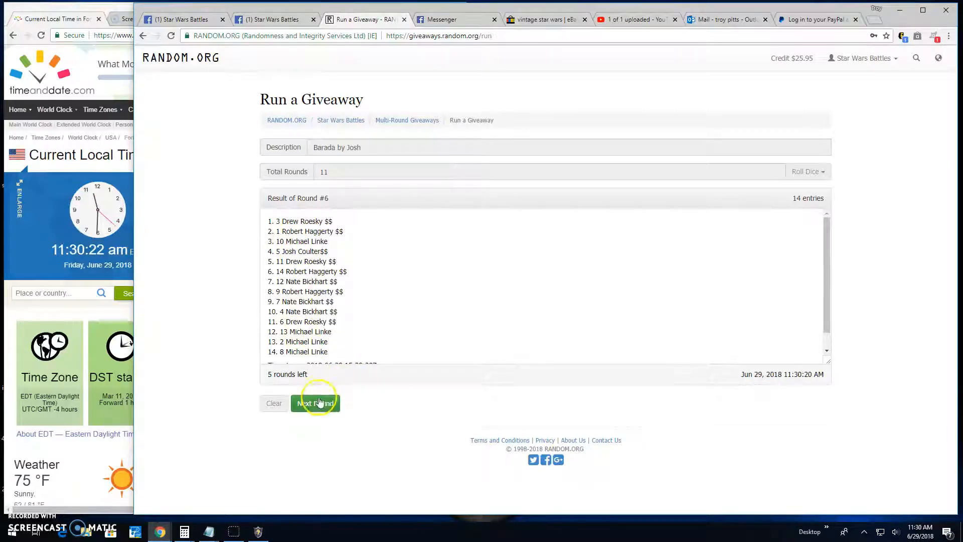
pyautogui.click(315, 404)
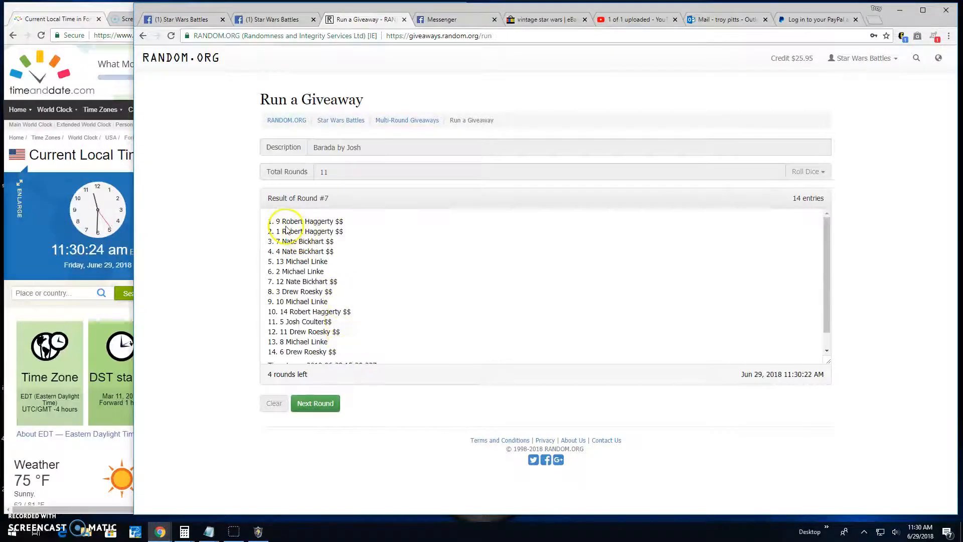
pyautogui.click(315, 403)
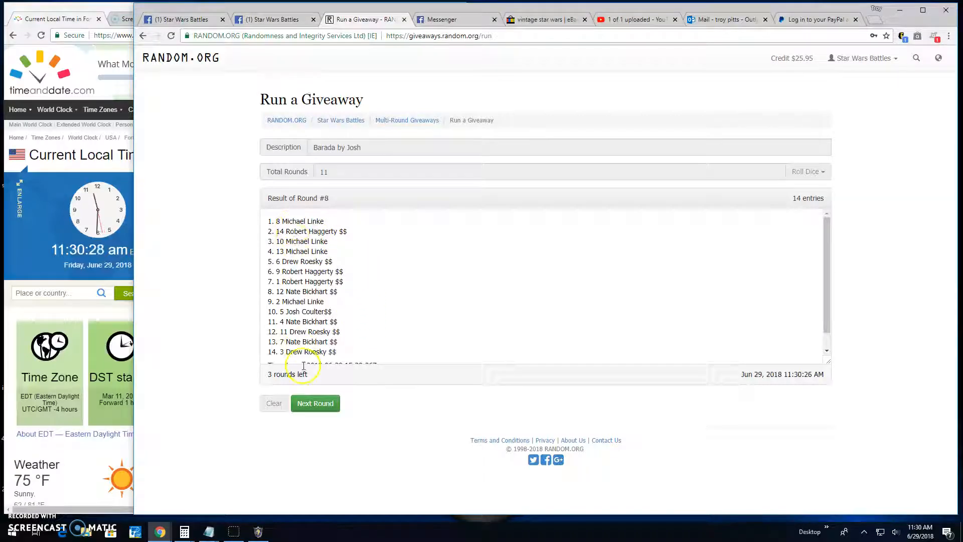
pyautogui.click(315, 403)
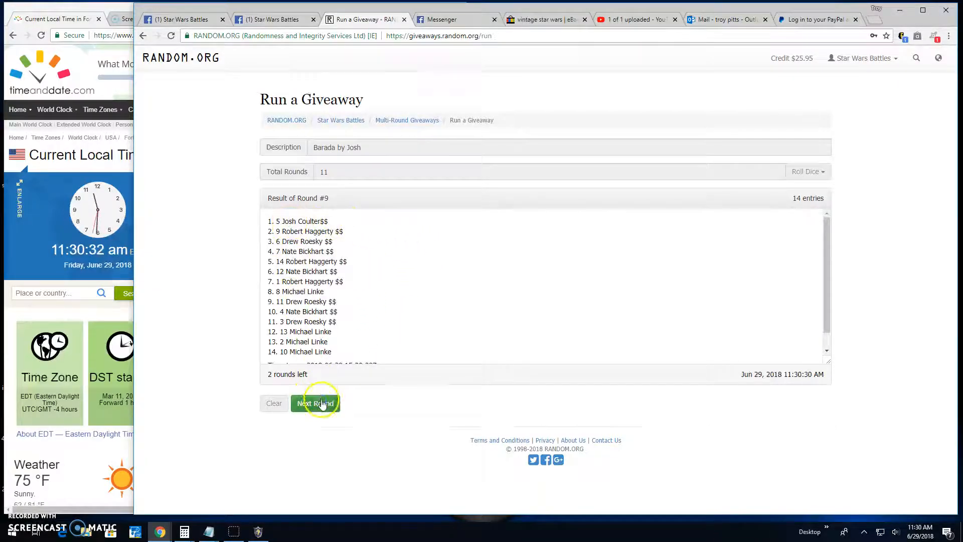
pyautogui.click(315, 403)
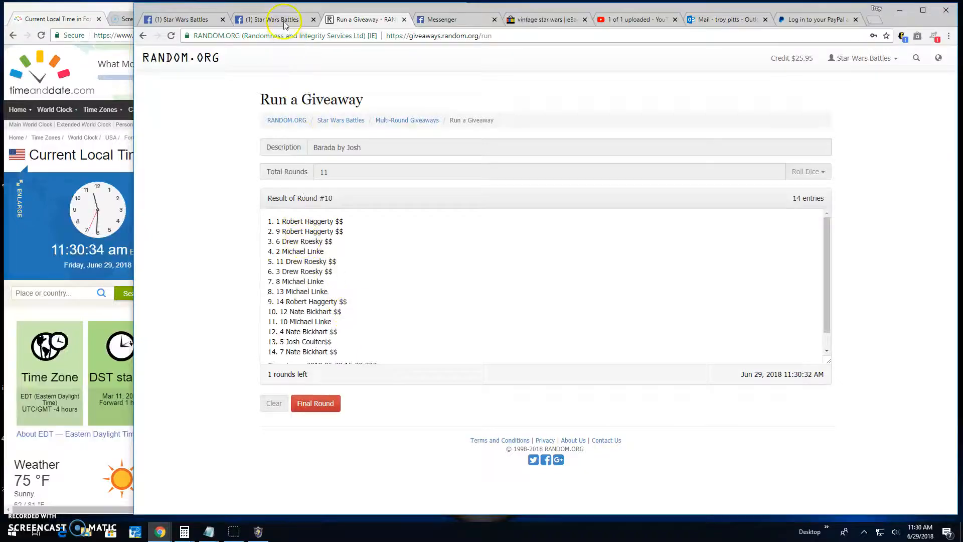
# Post a "Final round! good luck!" comment on the Facebook post and return to the giveaway.
pyautogui.click(275, 19)
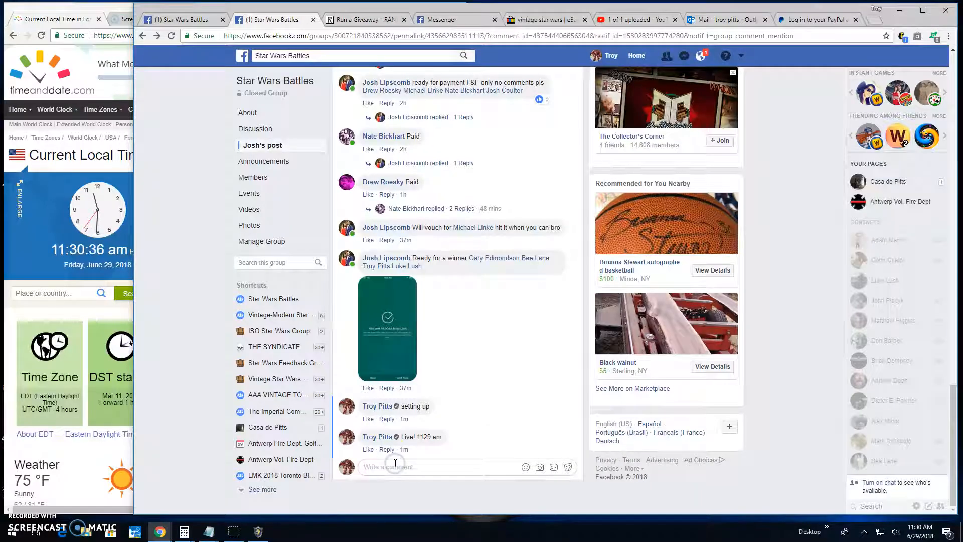
pyautogui.write('Final round')
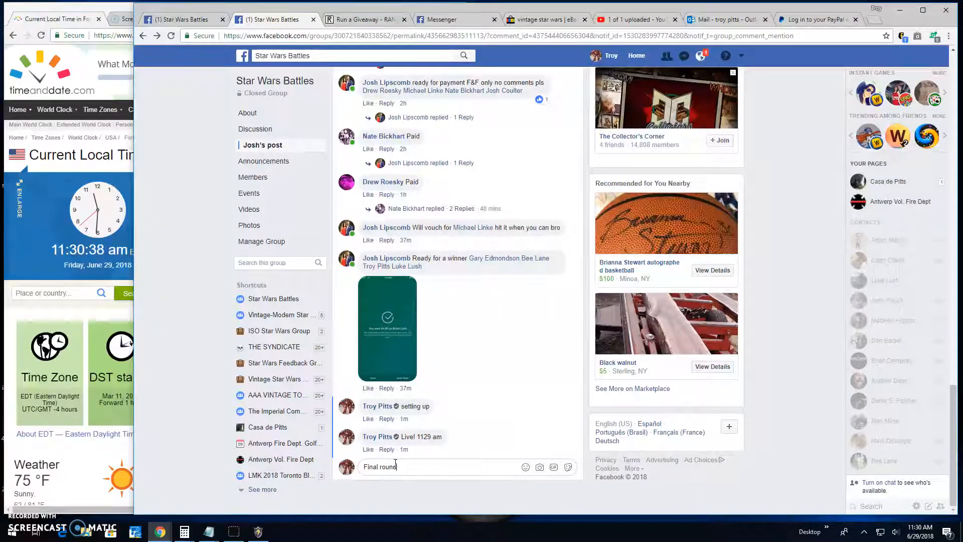
pyautogui.write('good lu')
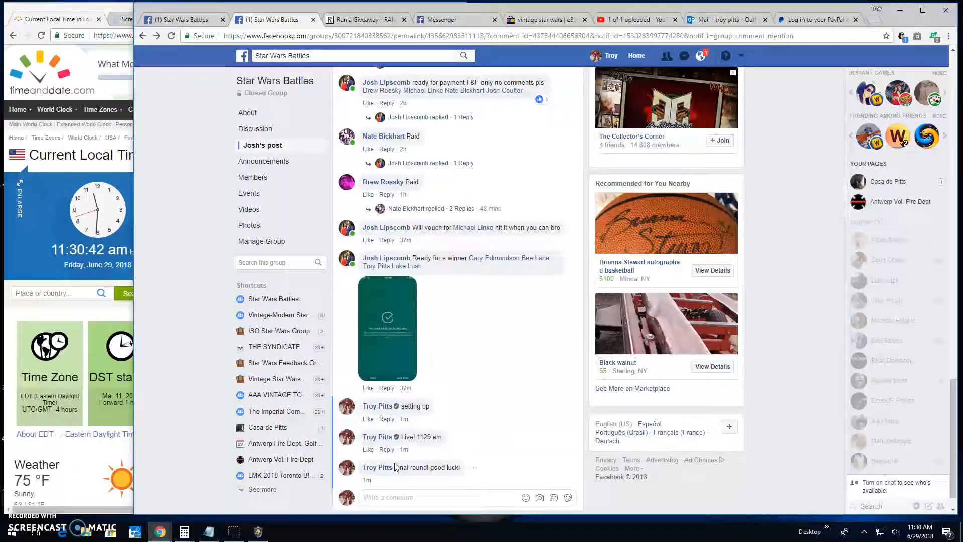
pyautogui.click(362, 19)
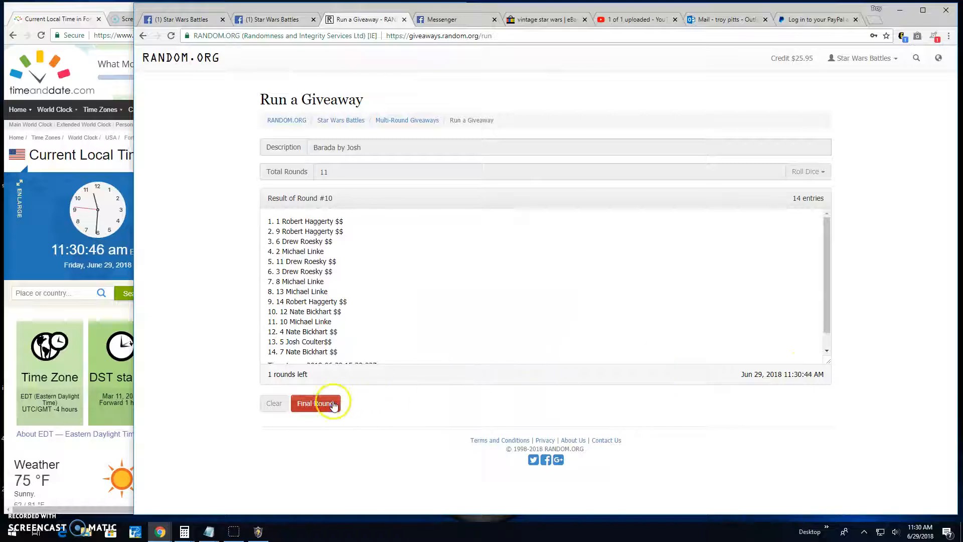
pyautogui.click(316, 403)
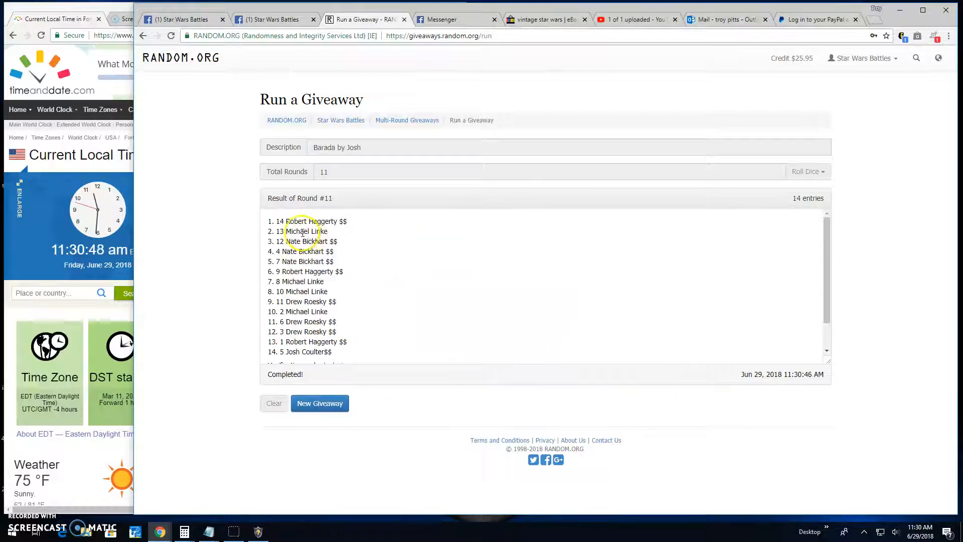
pyautogui.scroll(-3)
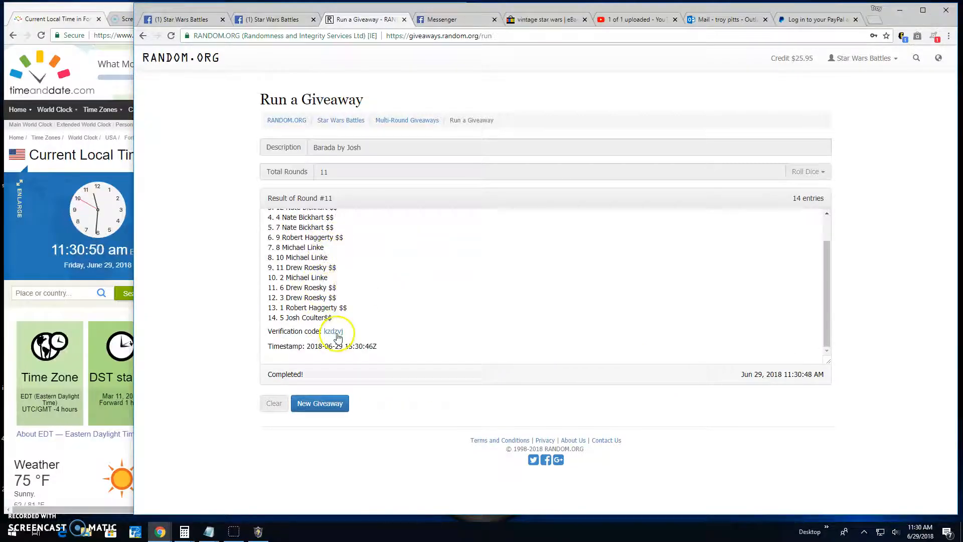
pyautogui.click(333, 331)
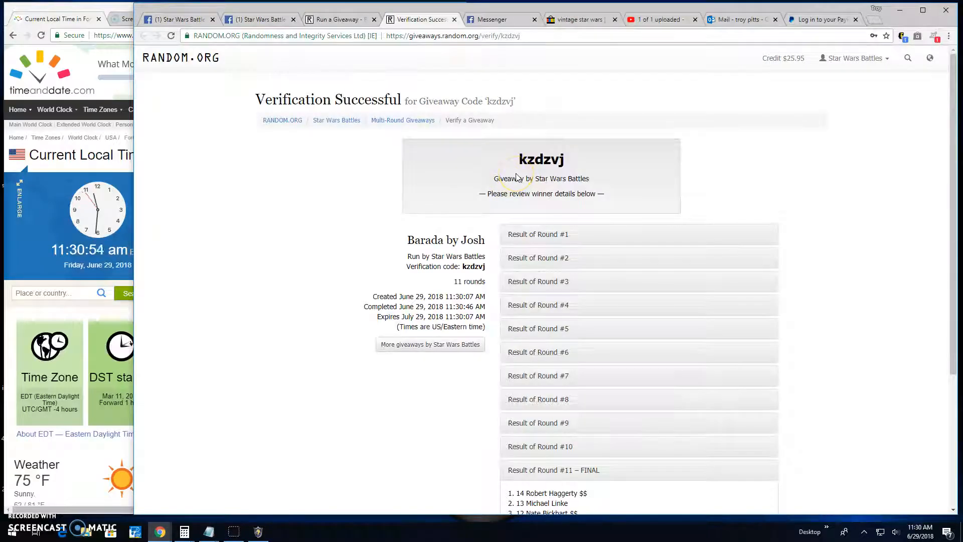
pyautogui.scroll(-3)
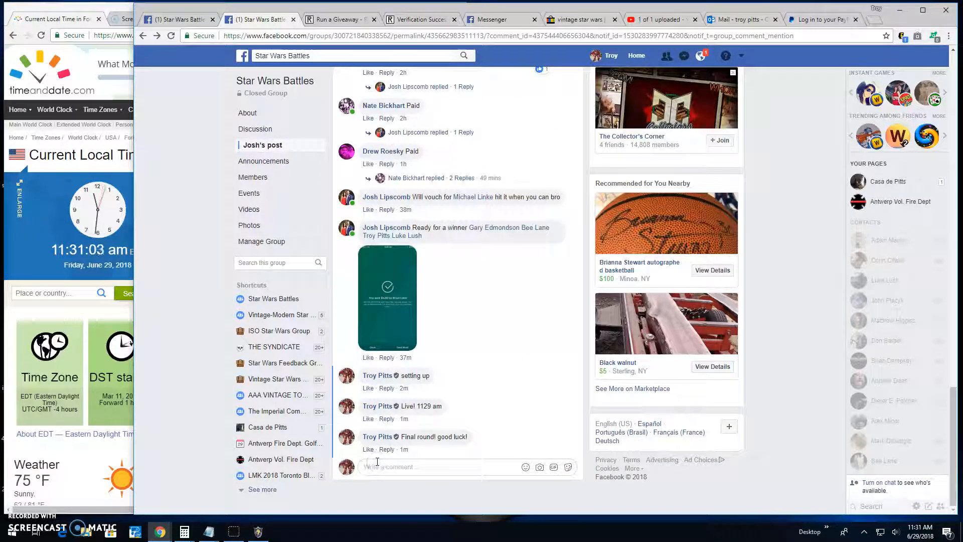
pyautogui.write('Done!')
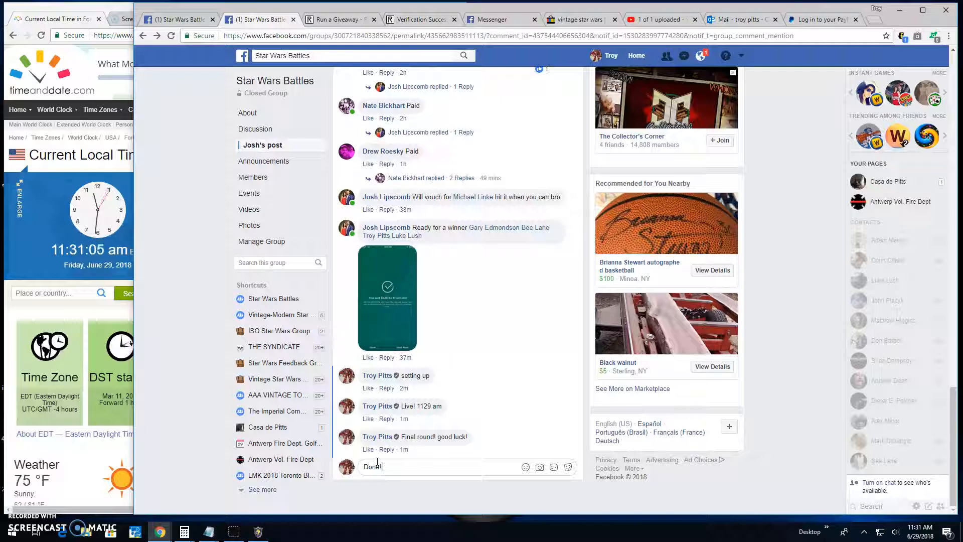